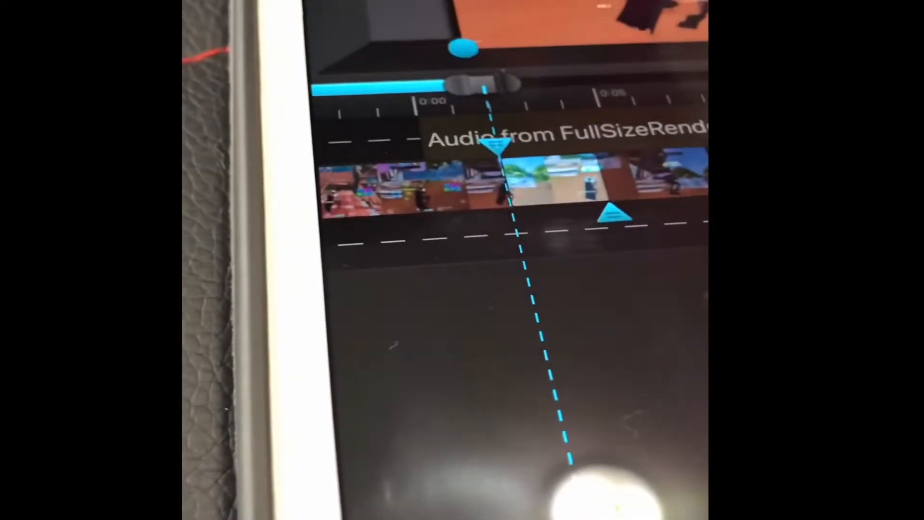
# Select the Fortnite gameplay clip on the timeline.
pyautogui.click(511, 497)
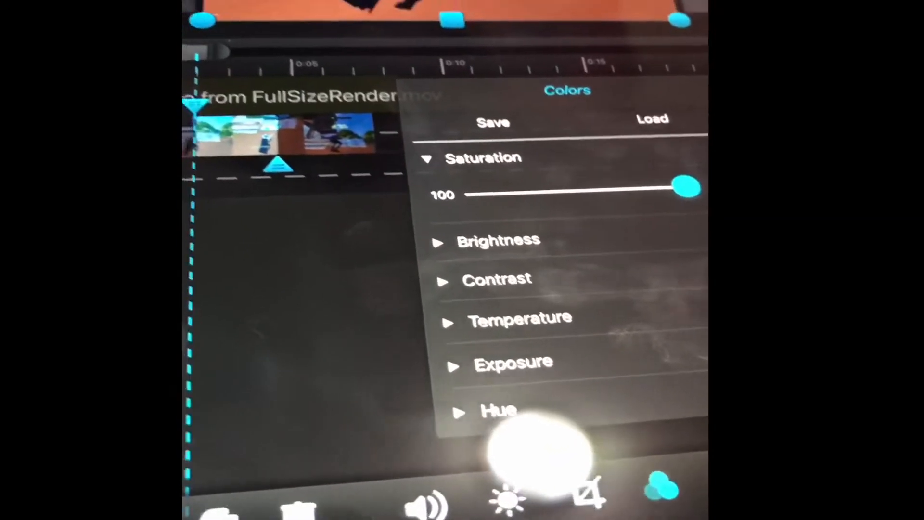
# With saturation at 100, expand Brightness and raise it to about 43.
pyautogui.click(439, 241)
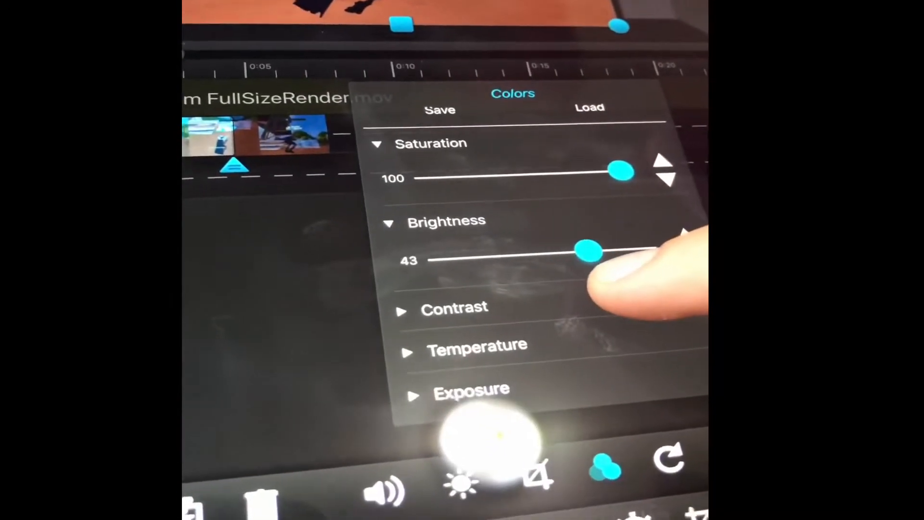